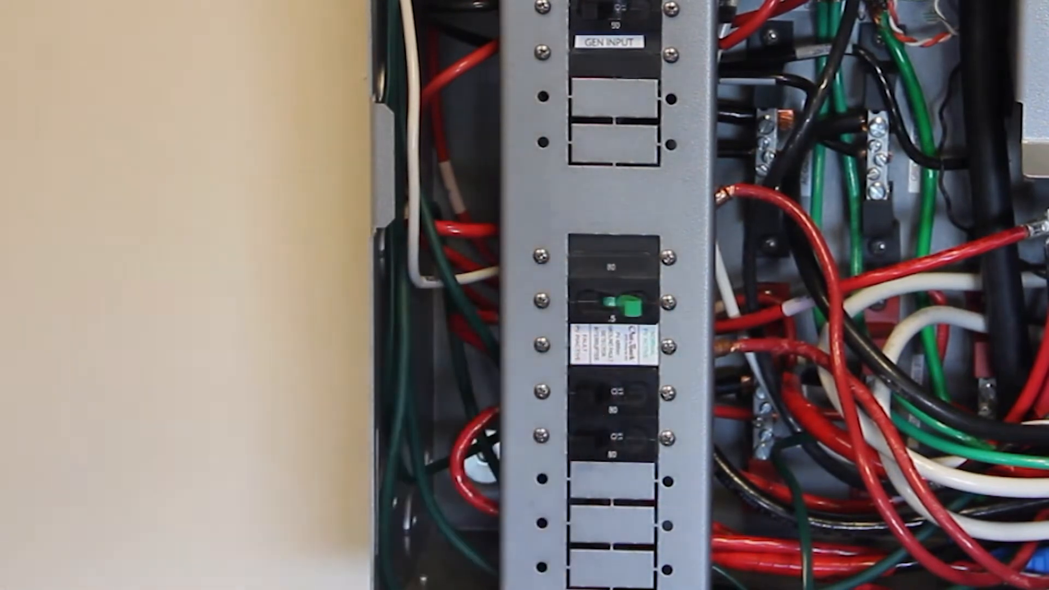
left_click(615, 304)
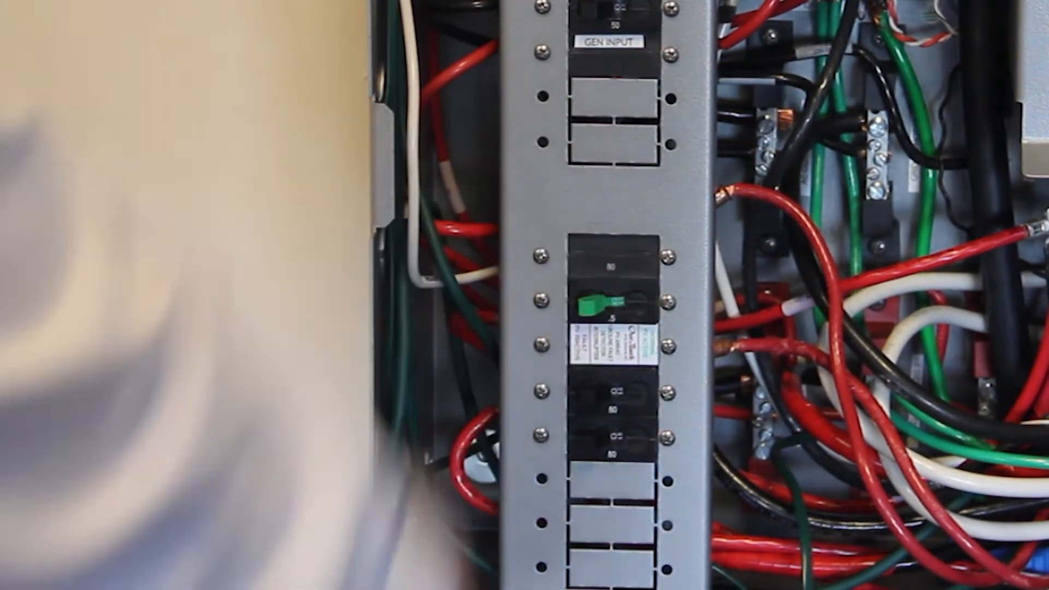